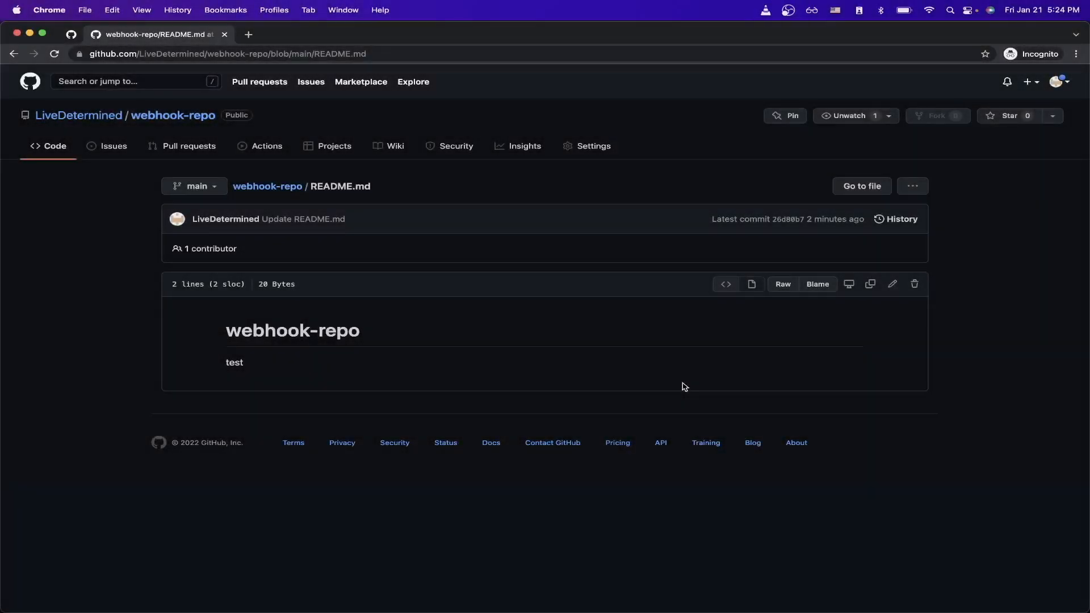
mouse_move(626, 390)
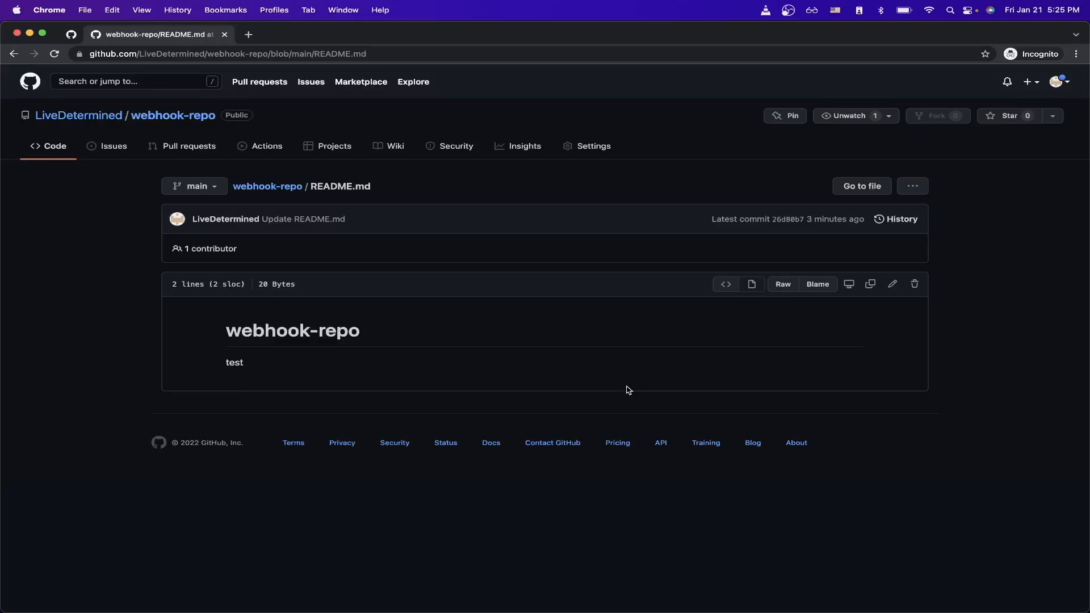
mouse_move(653, 389)
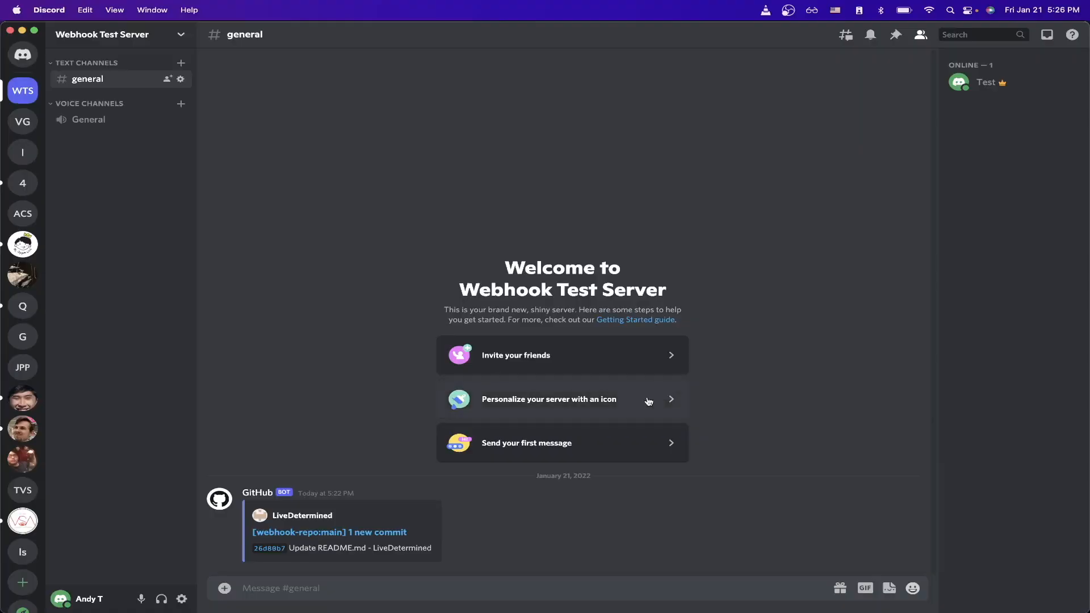
mouse_move(369, 522)
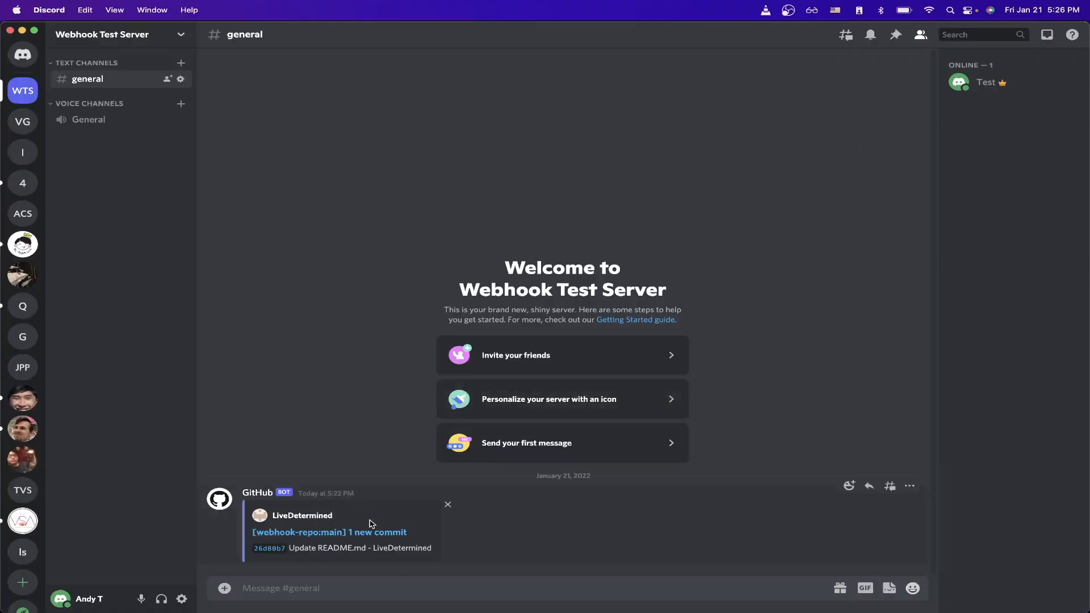
mouse_move(429, 542)
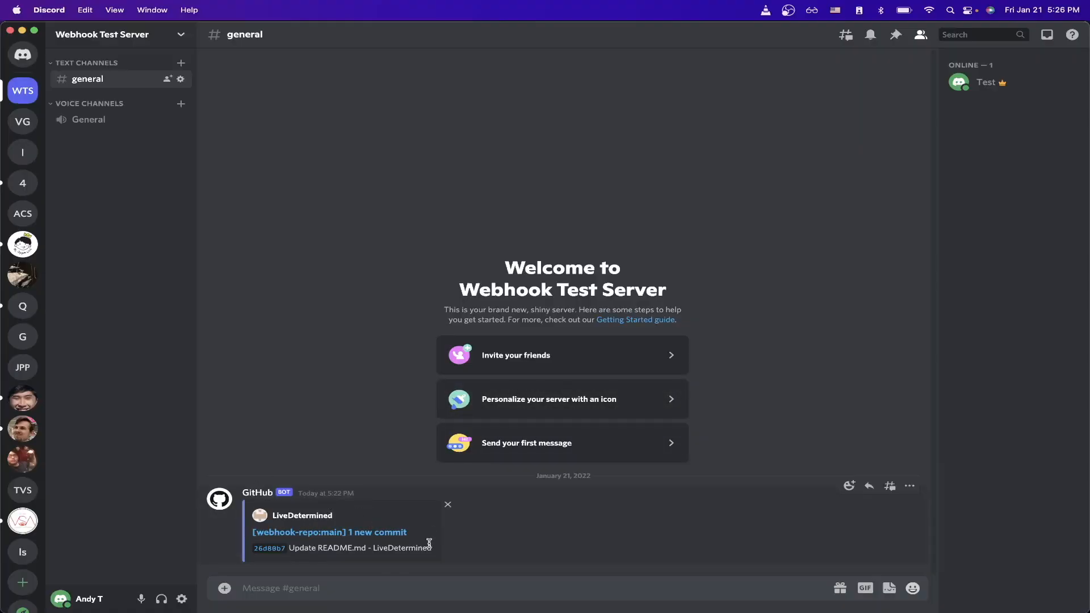
mouse_move(426, 541)
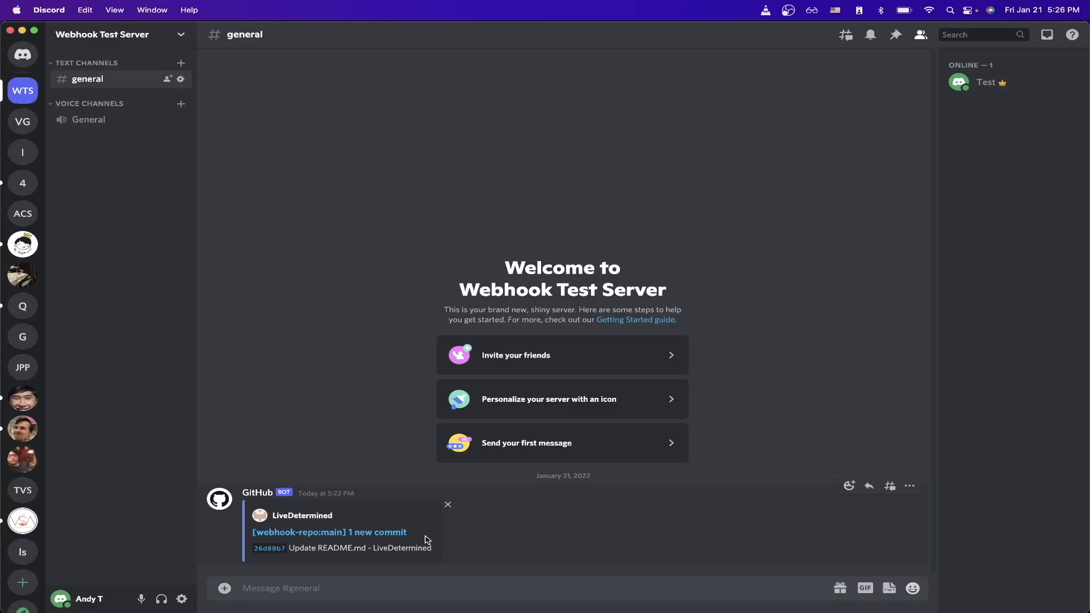
mouse_move(416, 536)
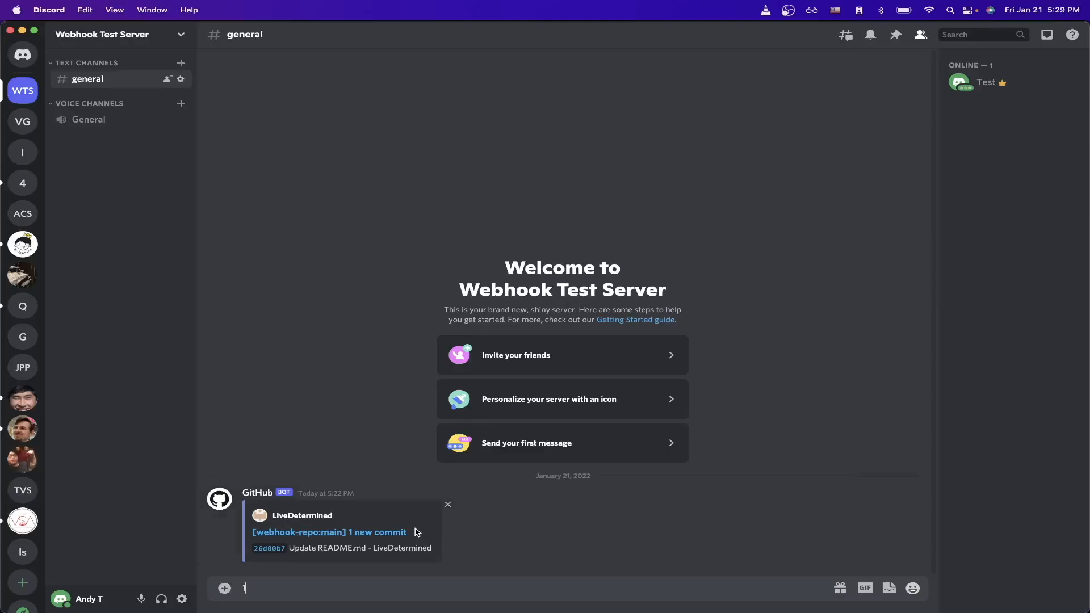
mouse_move(424, 537)
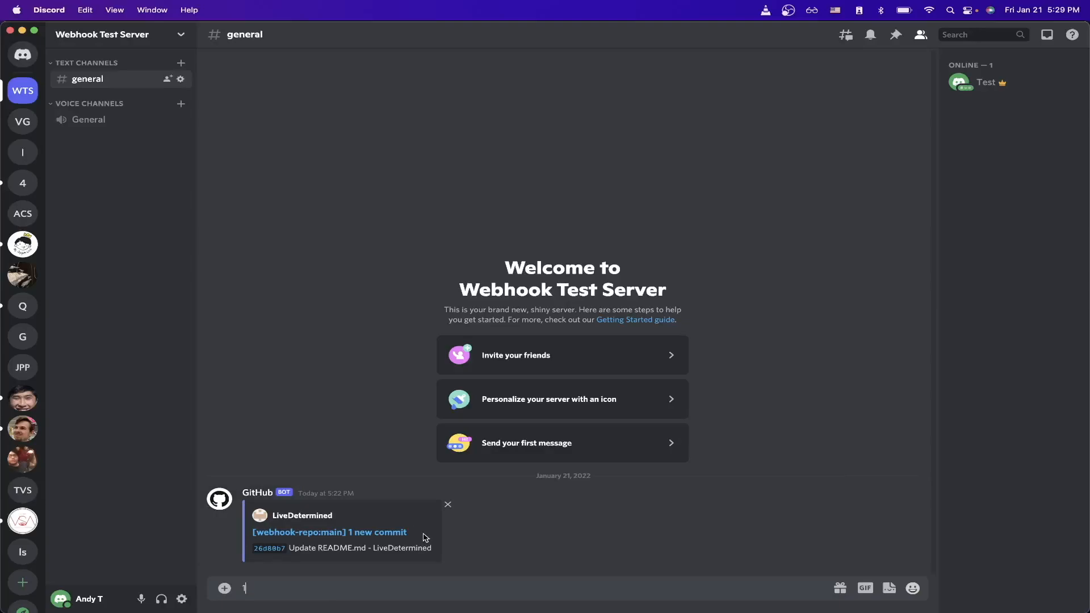
mouse_move(180, 78)
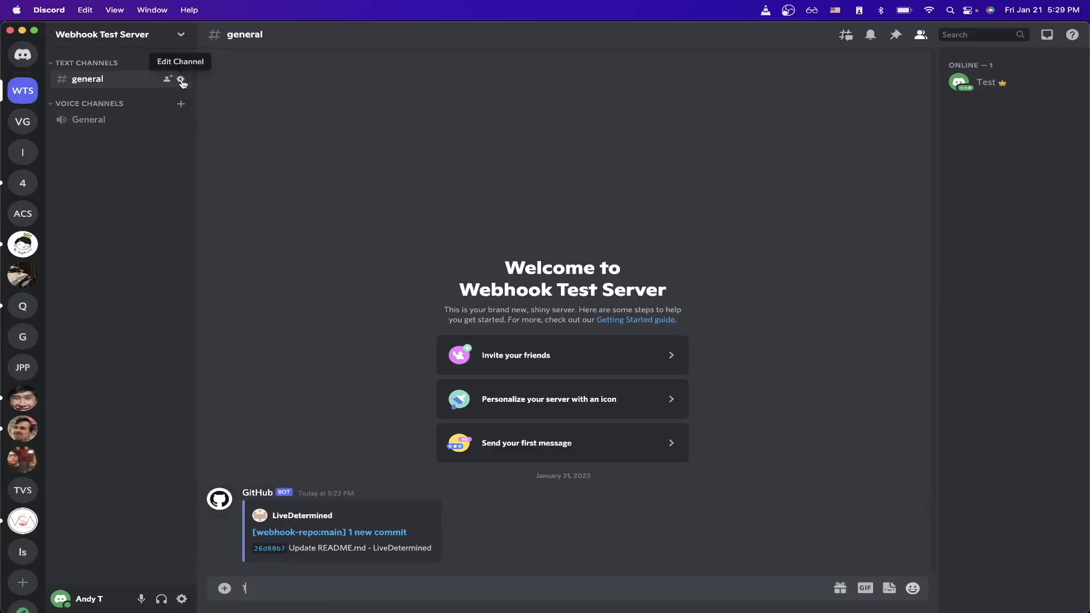
Step: Create a Spidey Bot webhook posting to #general via channel Integrations and copy its URL
click(181, 78)
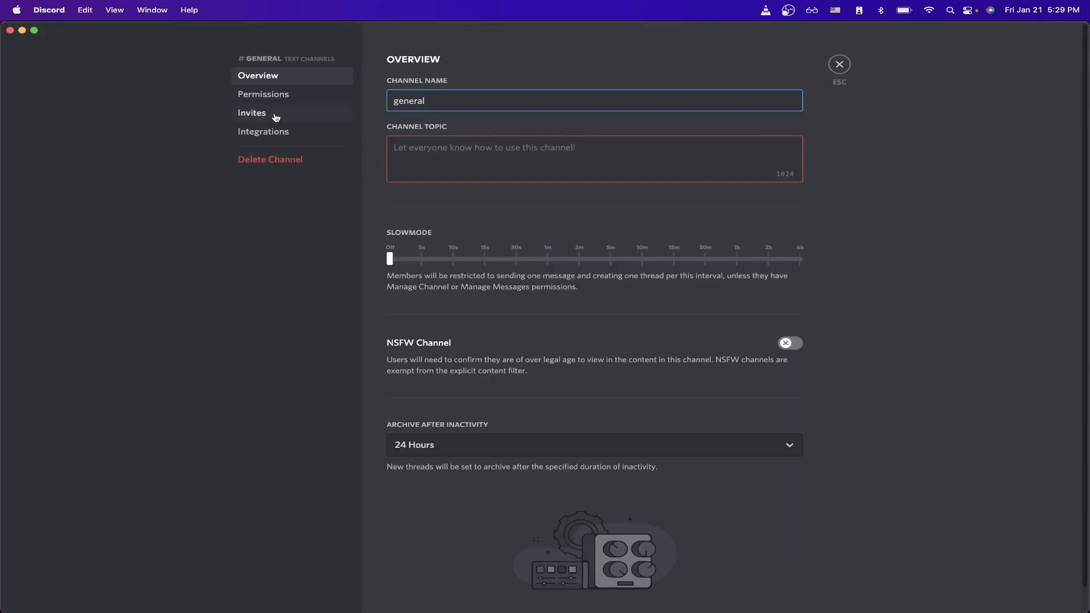
click(263, 132)
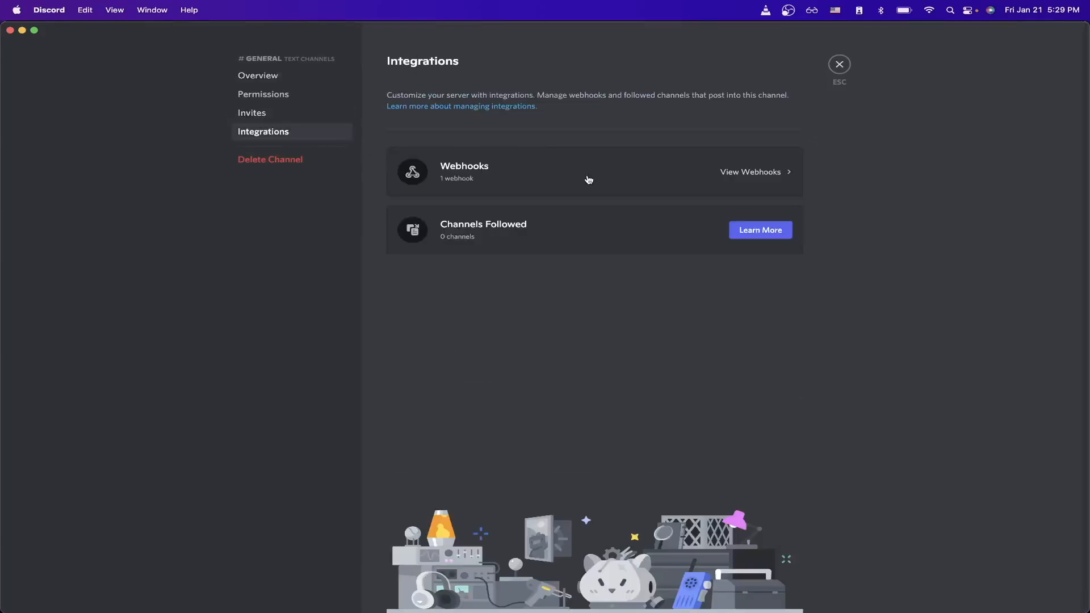
click(750, 172)
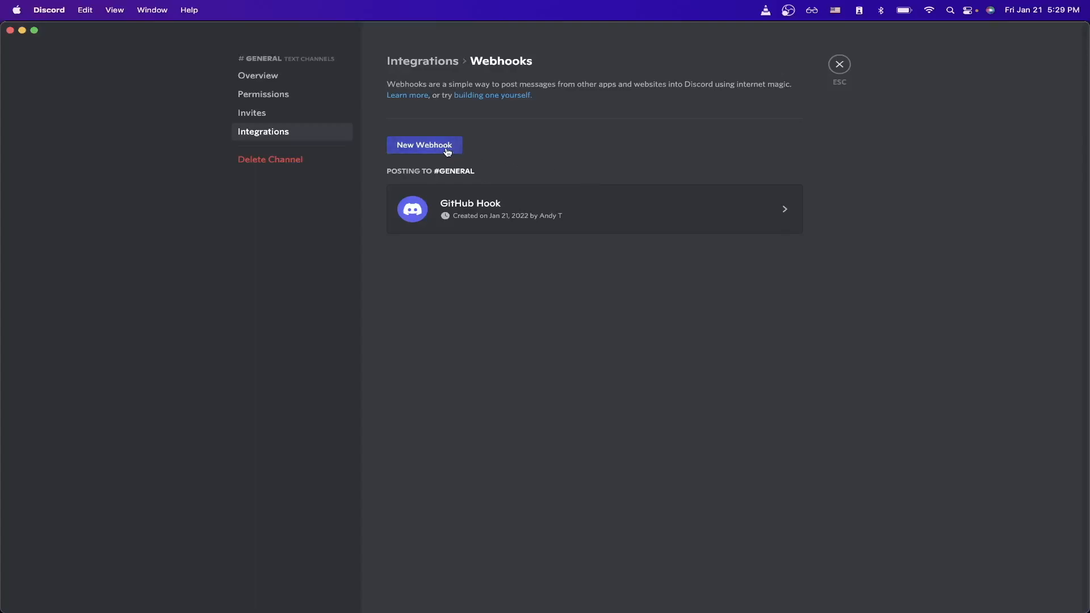
click(424, 144)
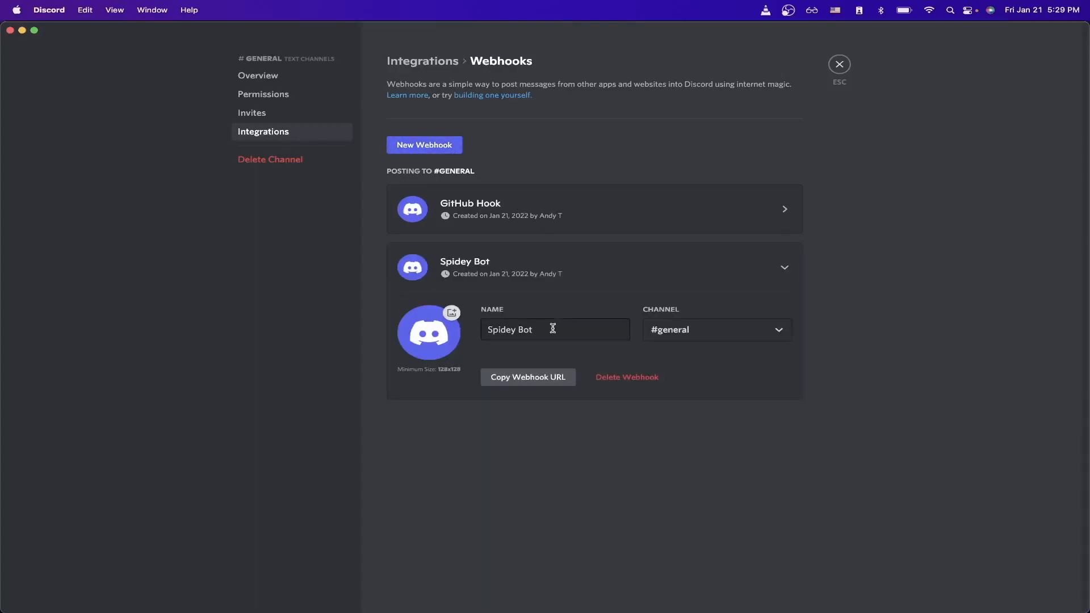
mouse_move(555, 355)
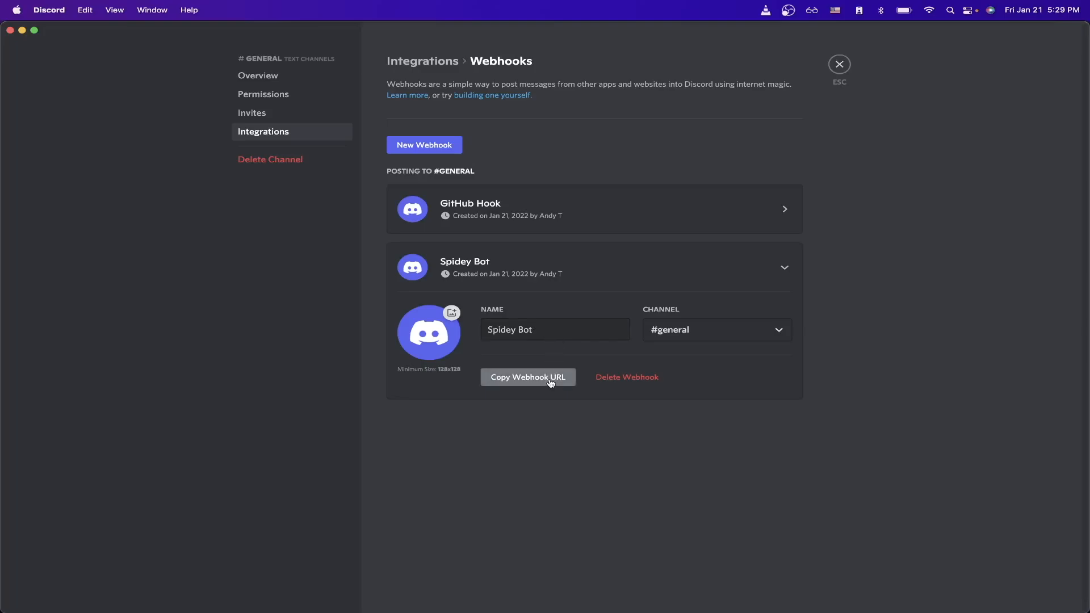
click(528, 377)
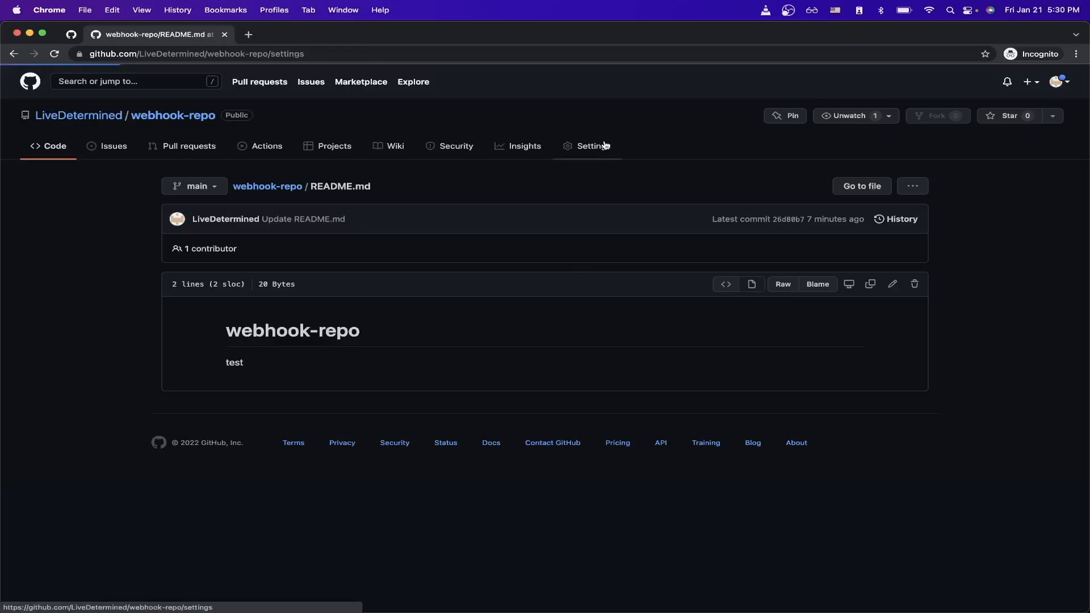
Step: Reach webhook-repo's Settings > Webhooks page and start adding a webhook
click(593, 146)
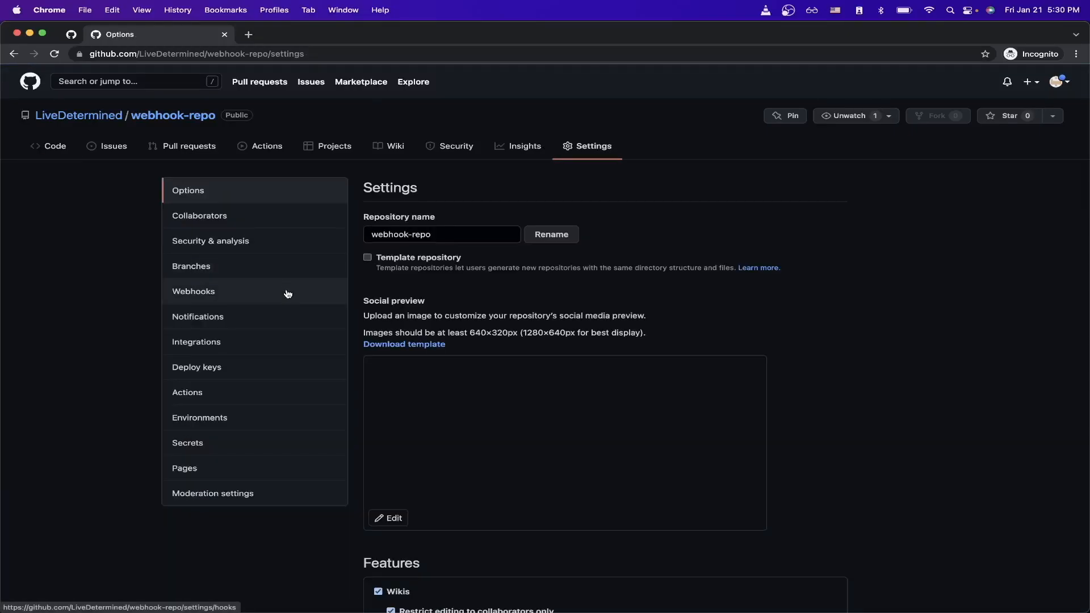
click(193, 292)
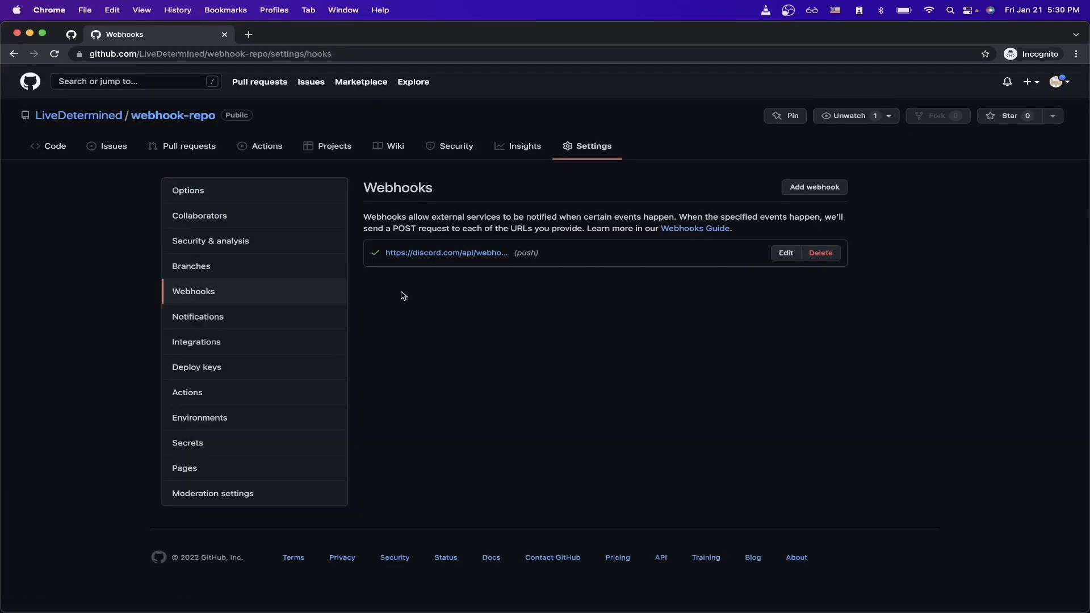
mouse_move(654, 214)
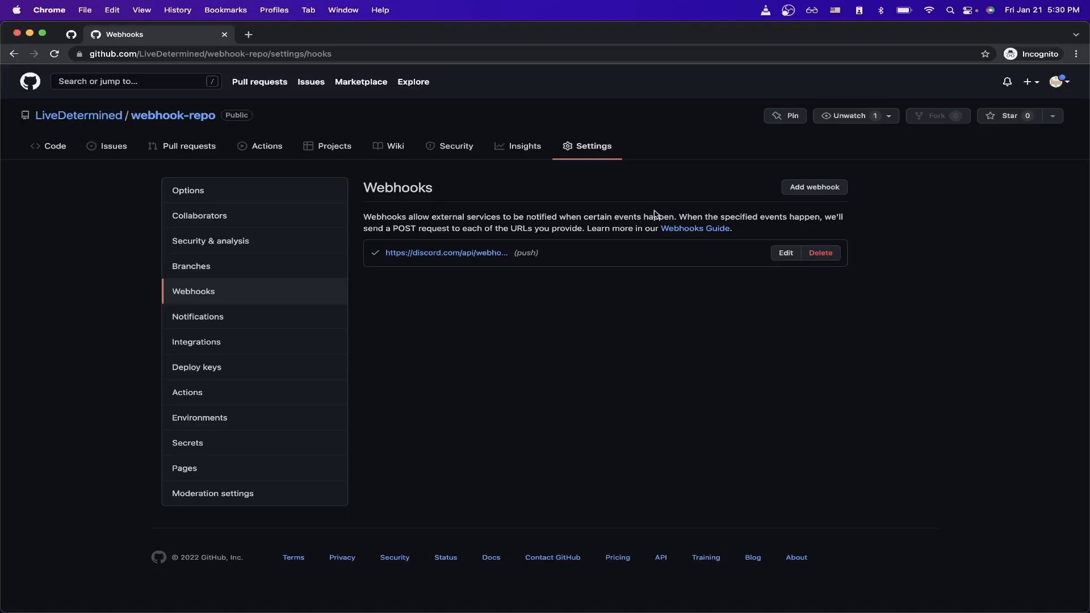
click(813, 187)
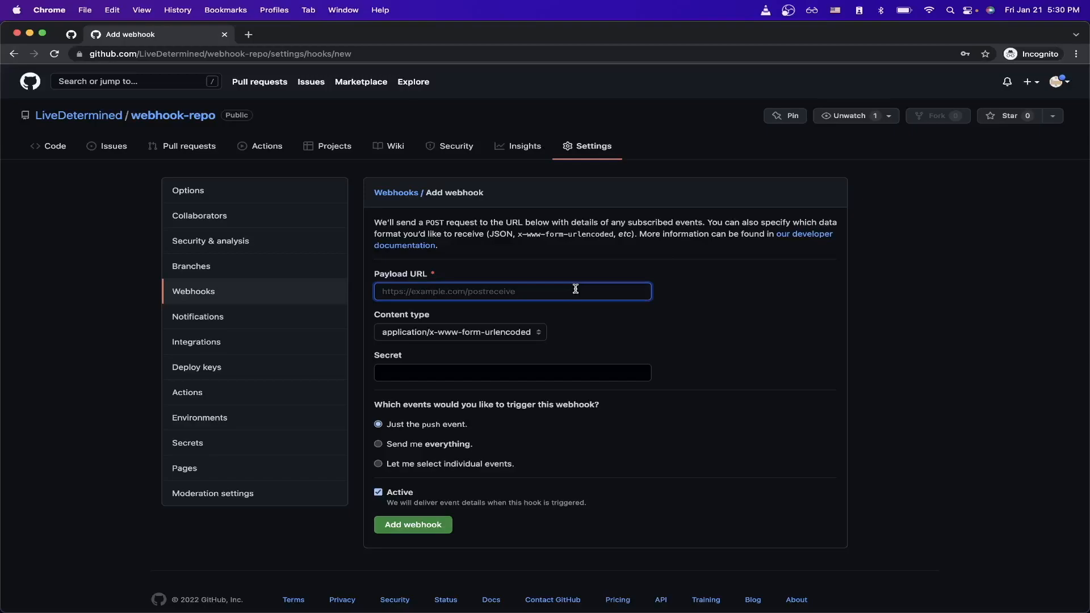
Step: Set Payload URL to the Discord webhook URL with /github appended
text(zbbAdFKnws-28ZDdq1NtUKKKliXOvmoQN15mG9Ui-gugO-M-4)
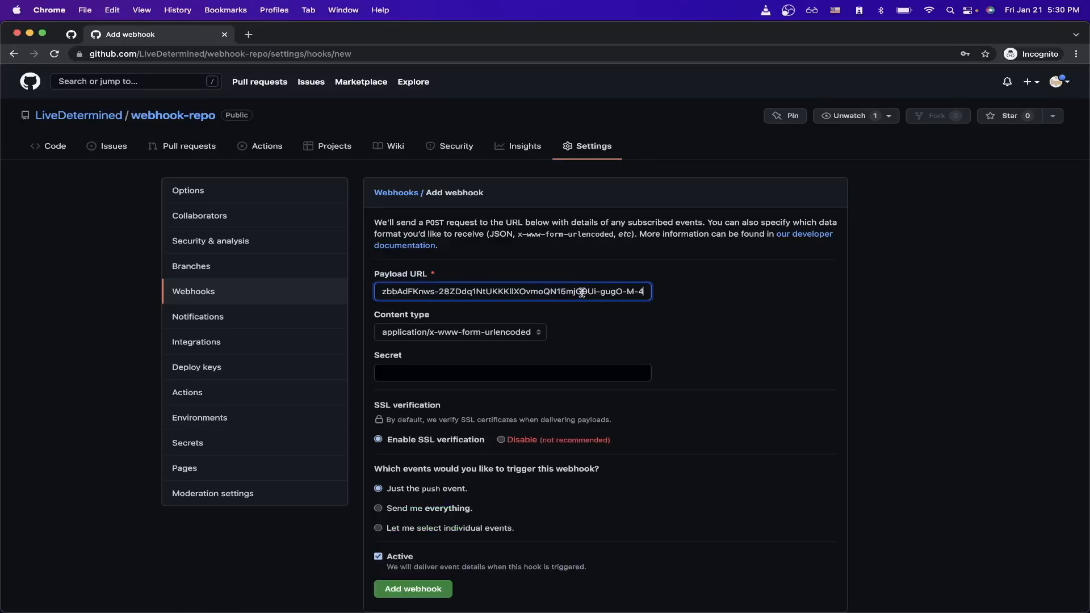
text(4)
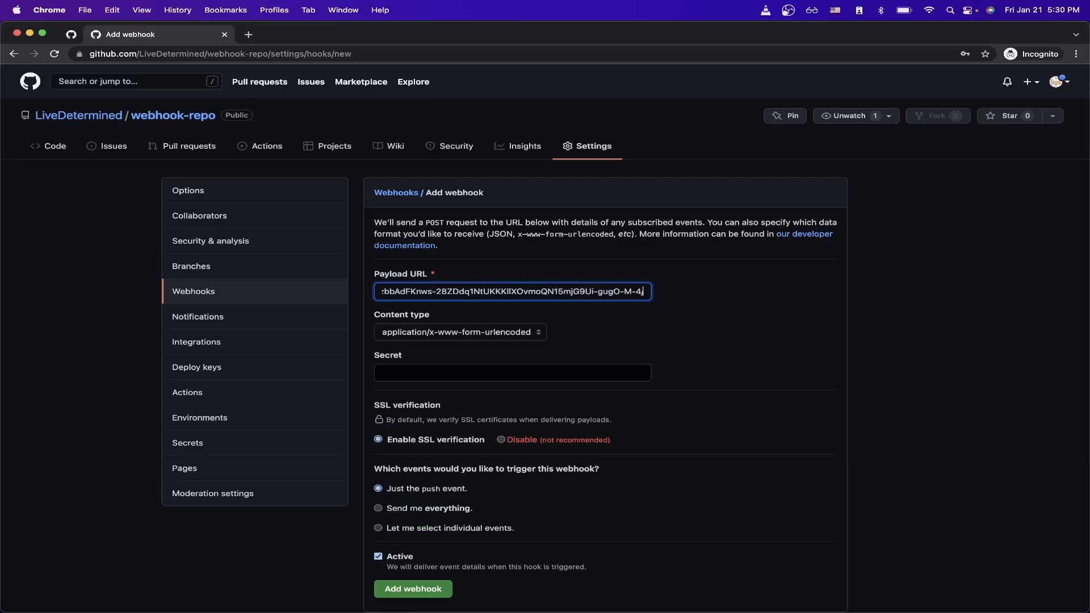
text(/github)
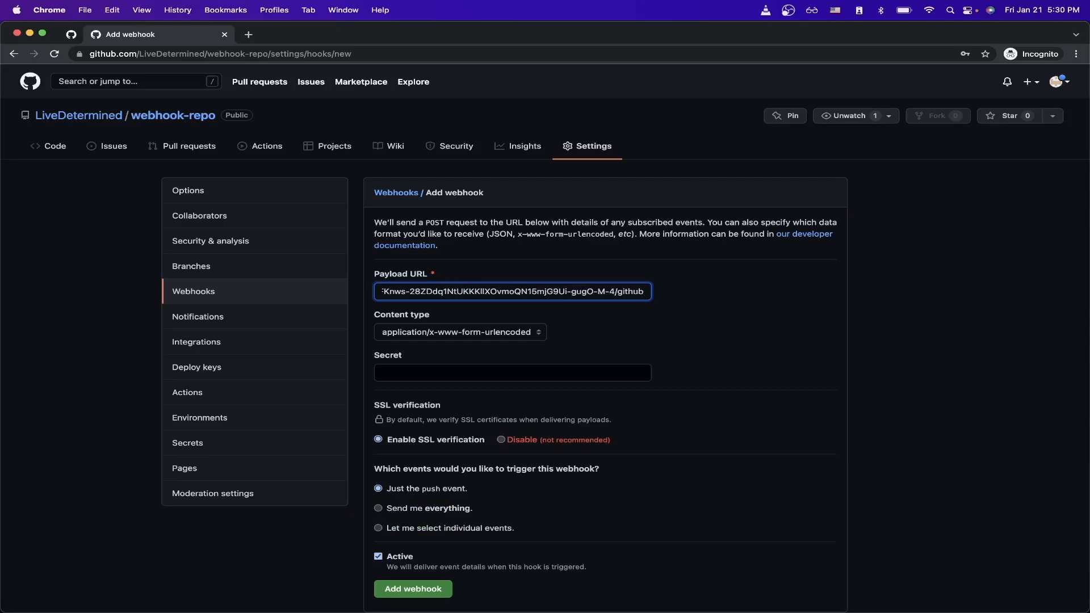
mouse_move(692, 290)
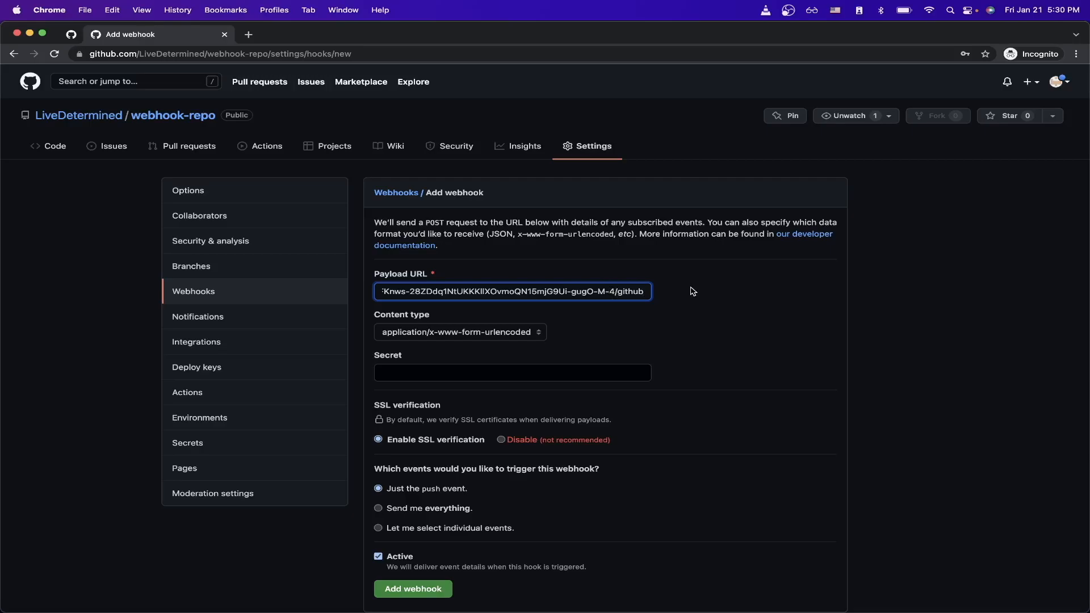
Step: Choose application/json content type, send every event, and create the webhook
click(459, 331)
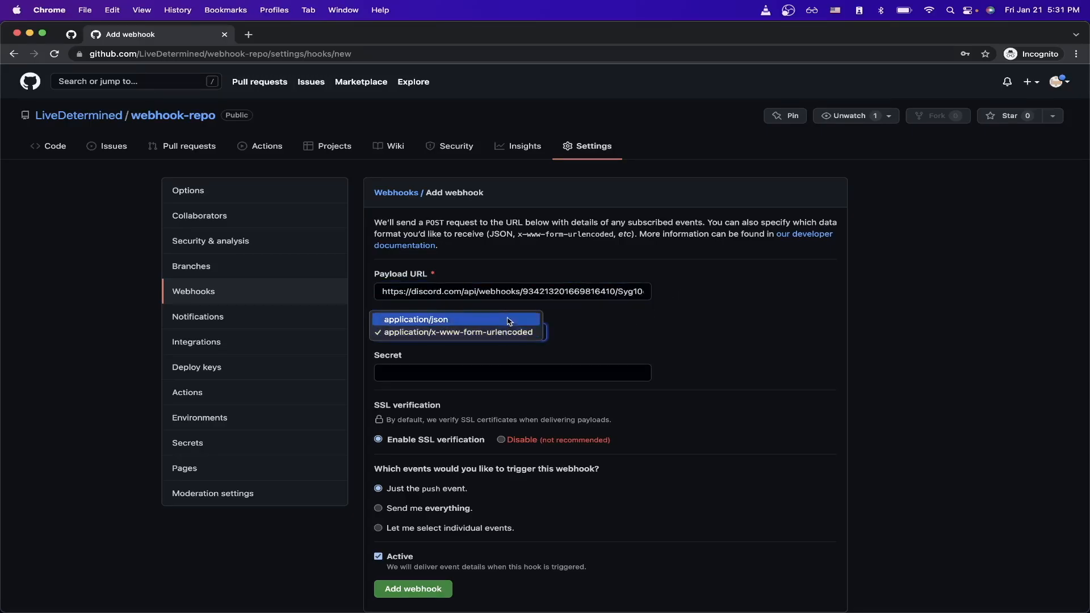
click(416, 319)
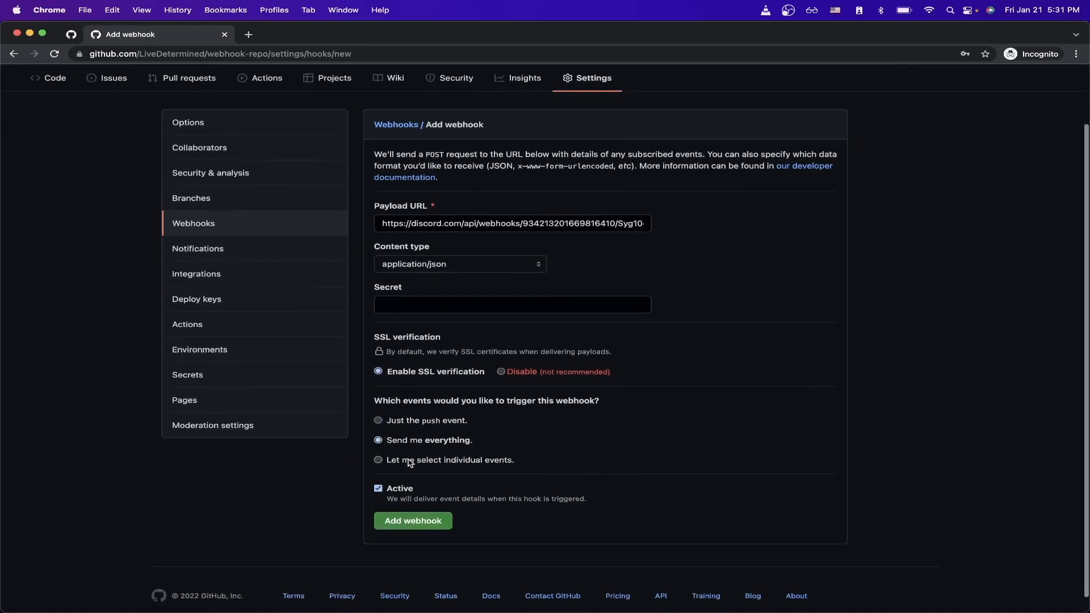
click(378, 460)
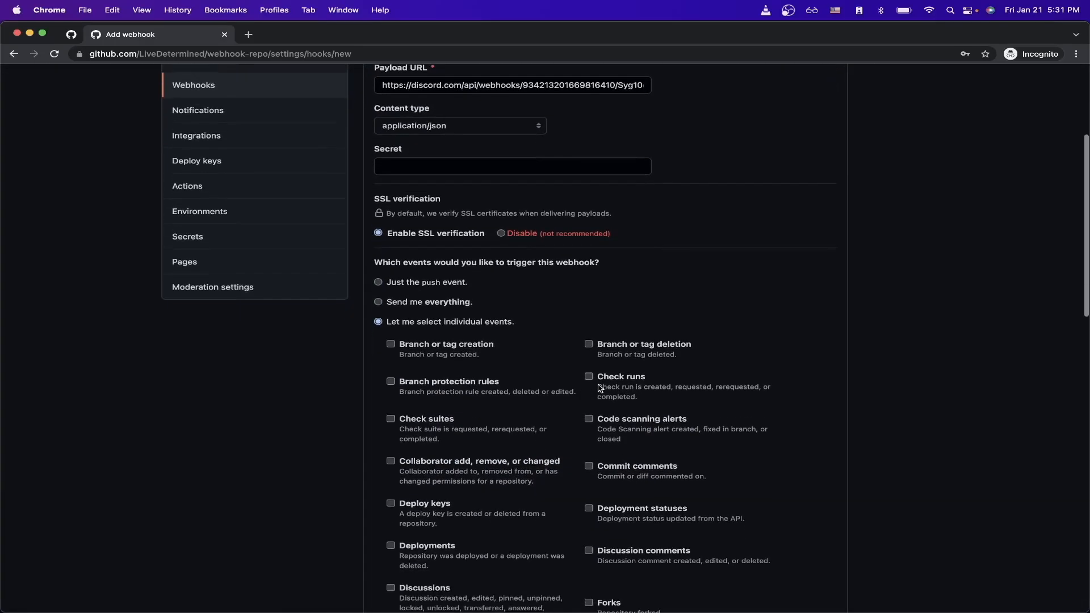
scroll(up, 3)
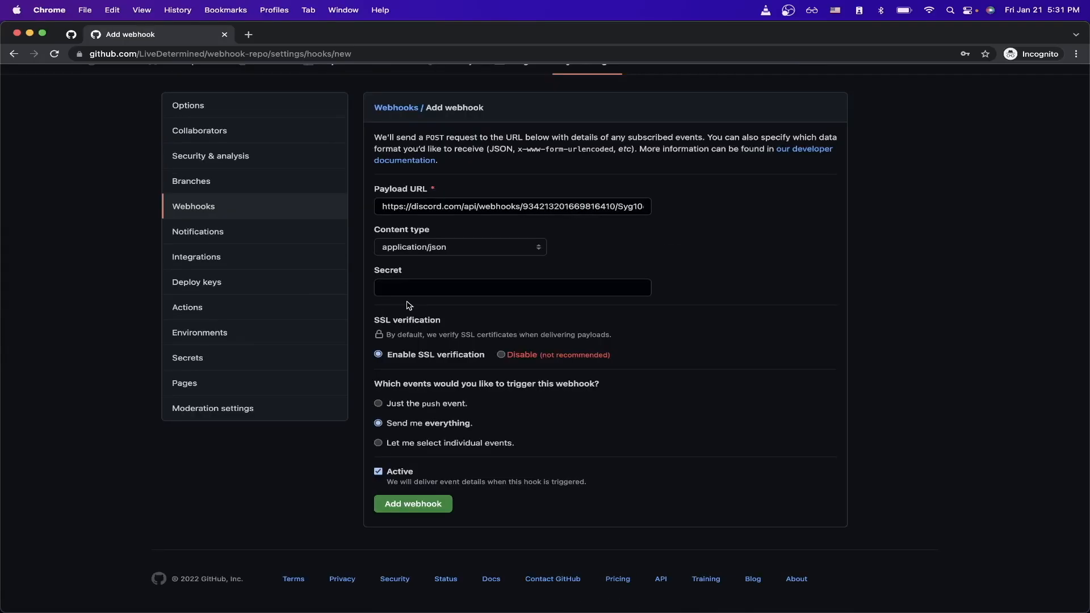
mouse_move(506, 429)
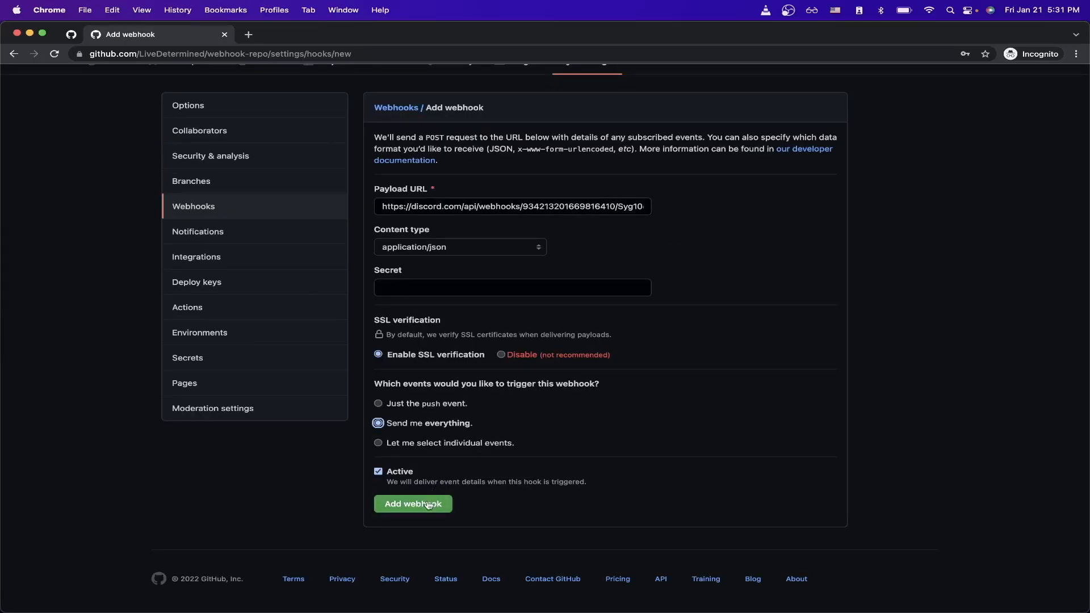
click(412, 503)
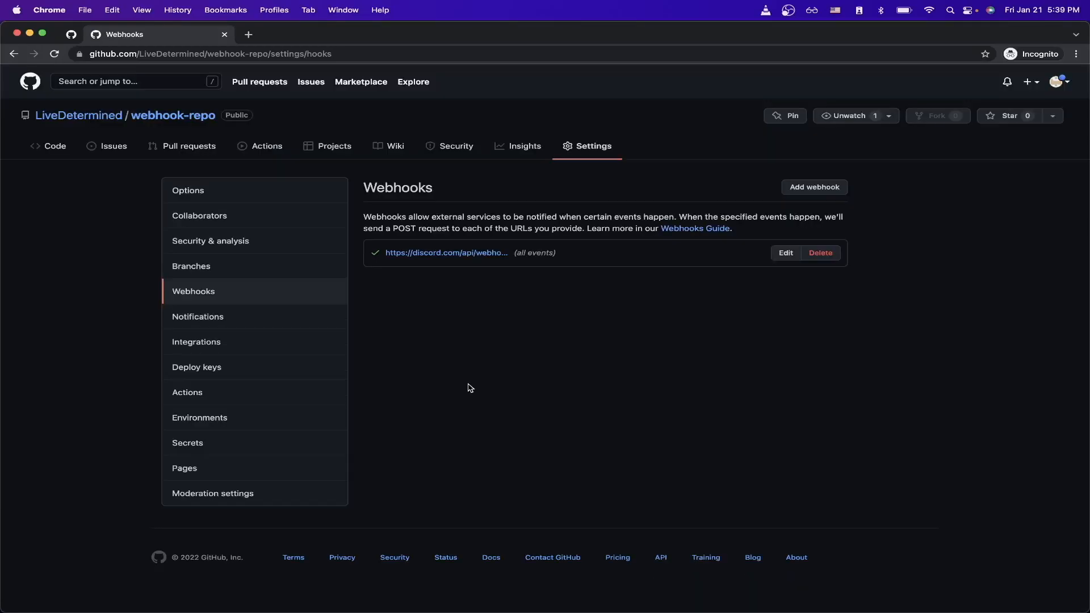
mouse_move(243, 264)
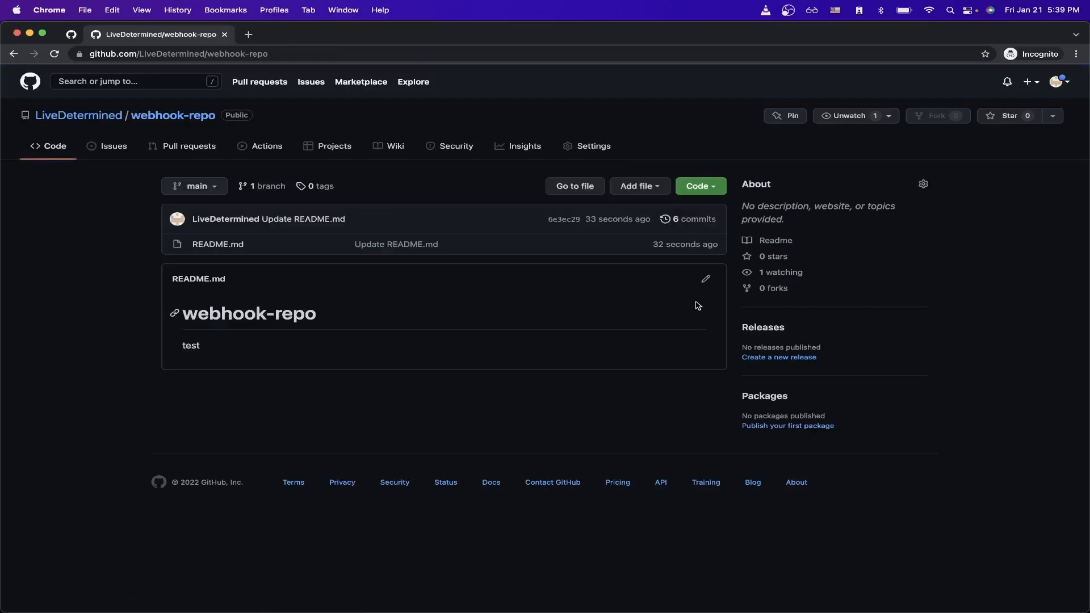
Step: Edit README.md to read test 22 and commit the change to main
click(706, 278)
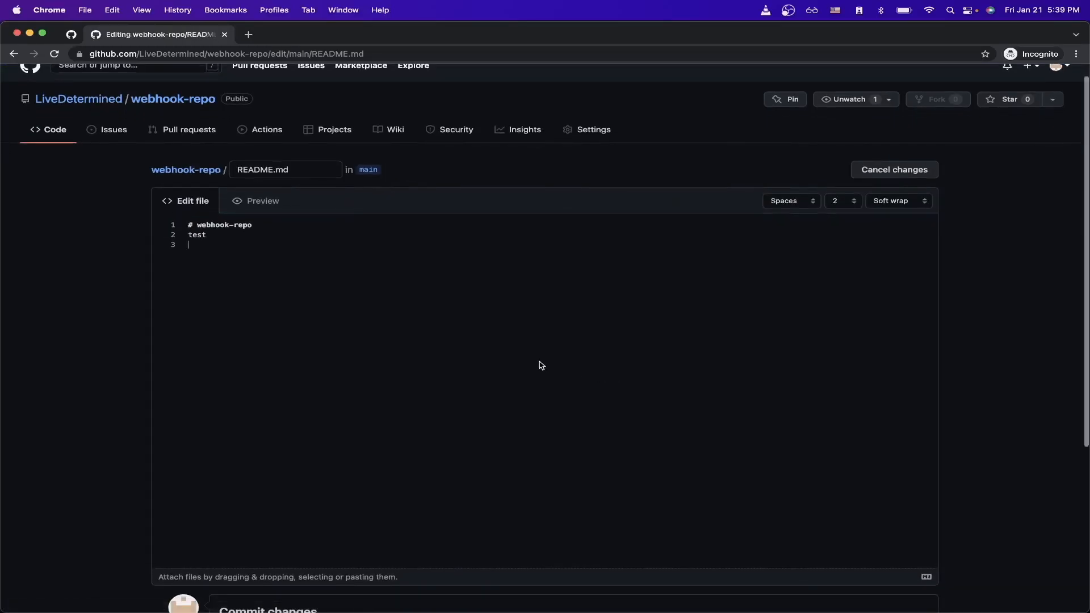
scroll(down, 3)
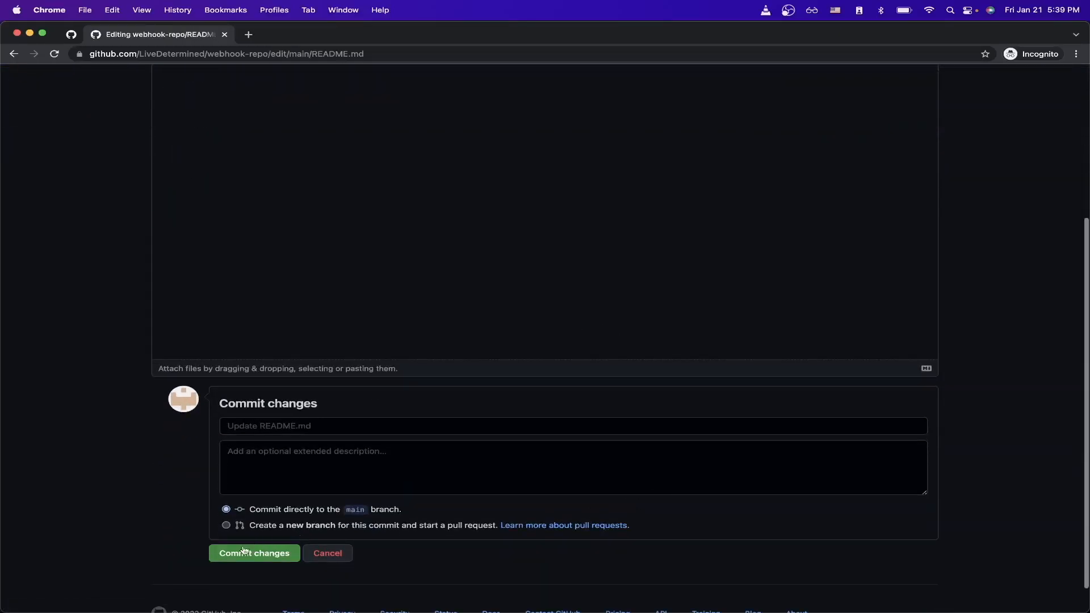
click(253, 553)
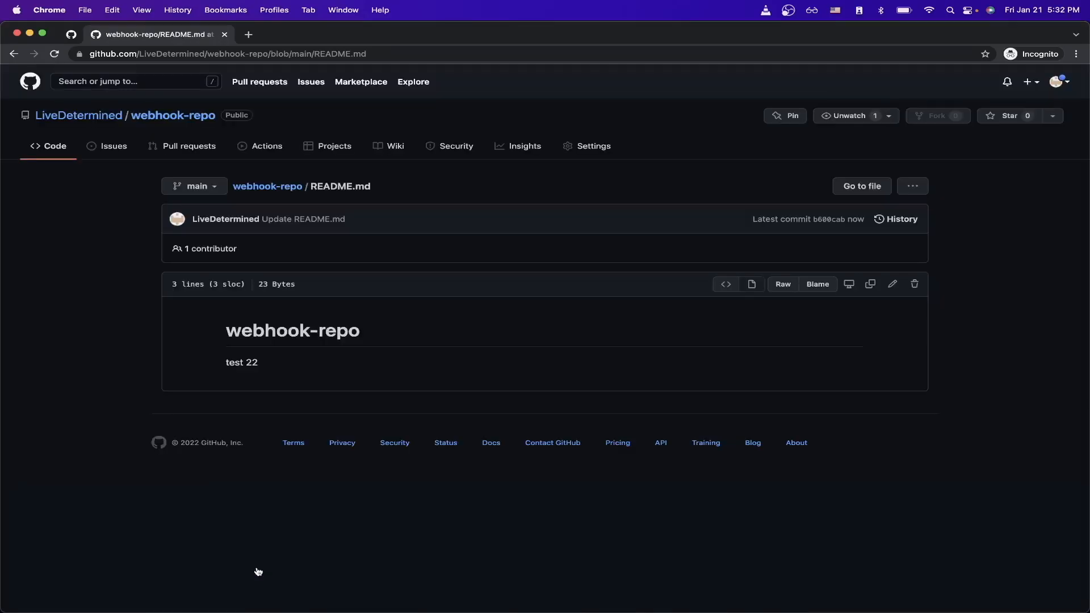